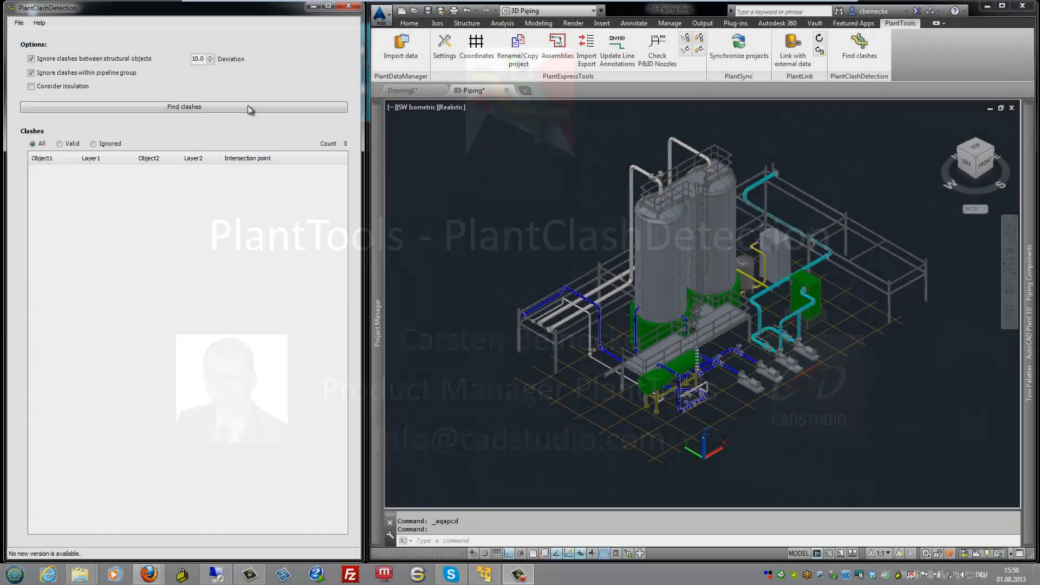
# Run Find clashes on the piping model, producing a list of 17 clashes
pyautogui.click(184, 106)
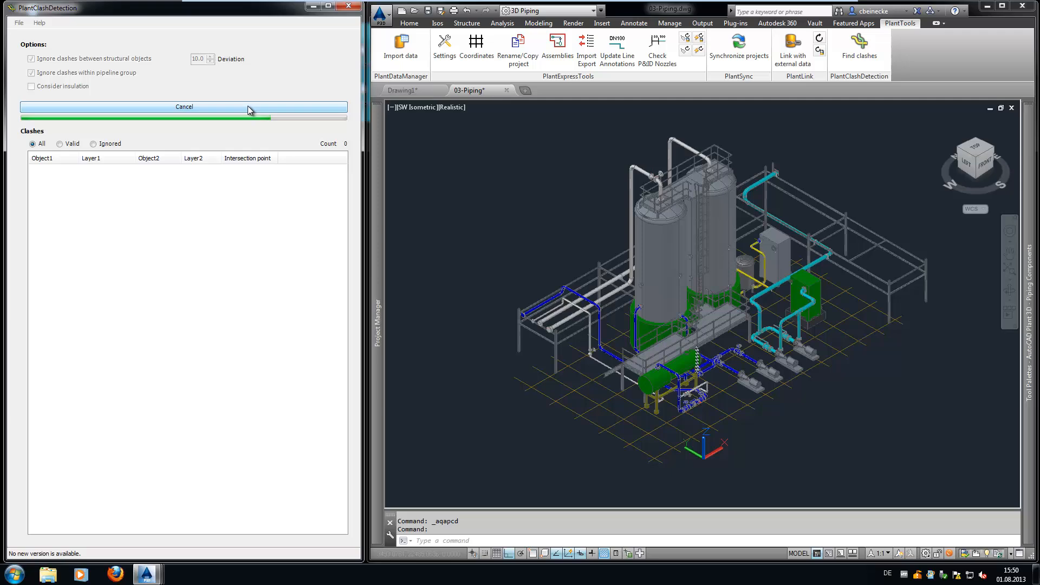
pyautogui.click(183, 107)
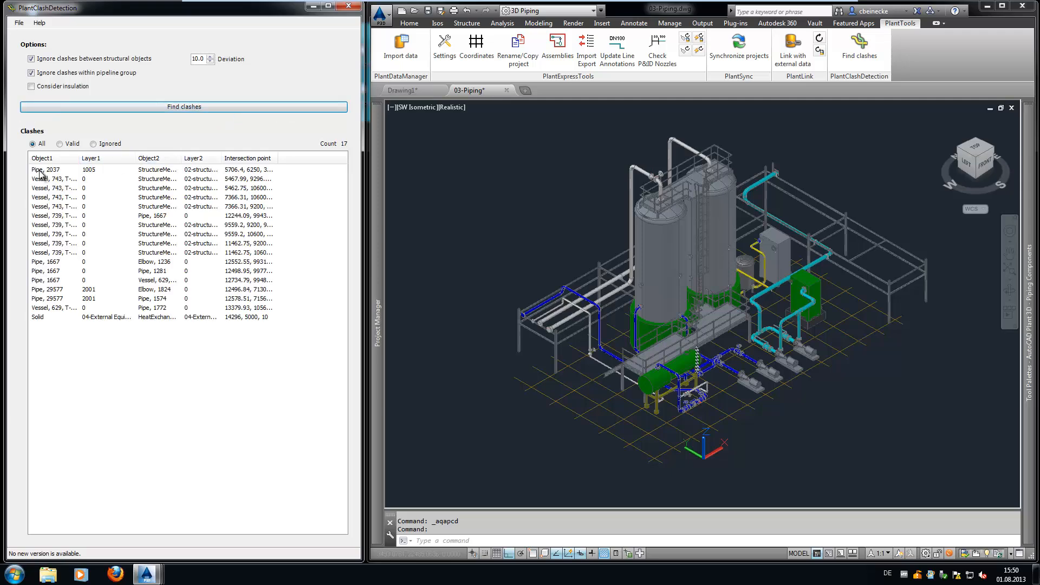
# Zoom Layer on the Pipe 2037 clash to isolate the pipe and structural member
pyautogui.click(46, 169)
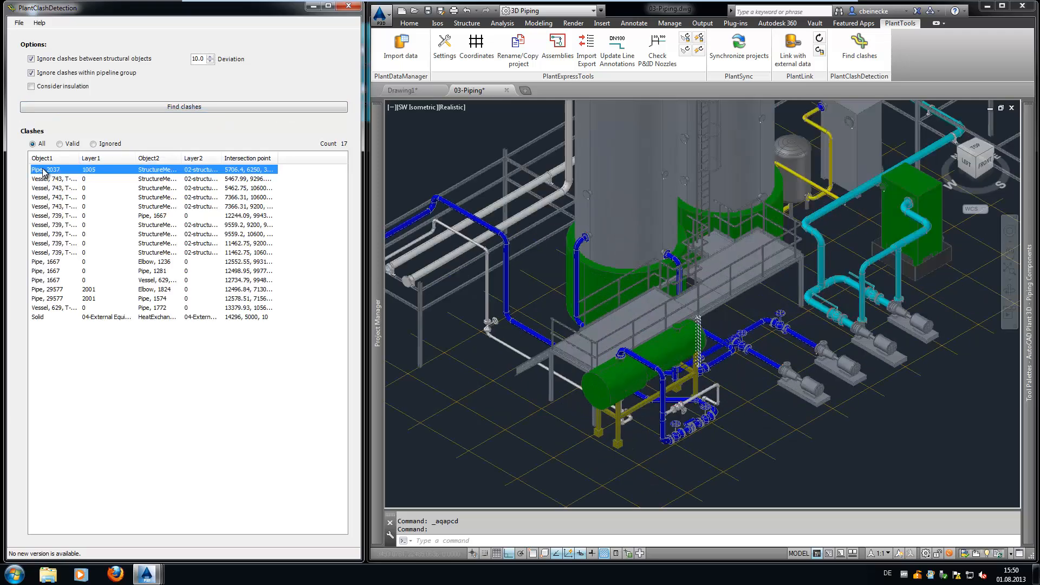
pyautogui.rightClick(46, 169)
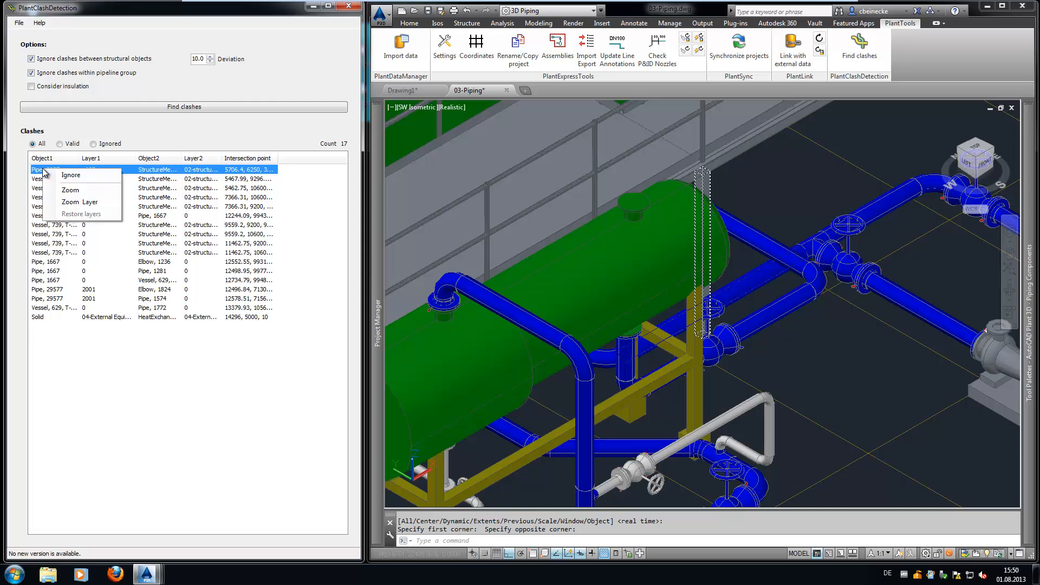
pyautogui.click(70, 189)
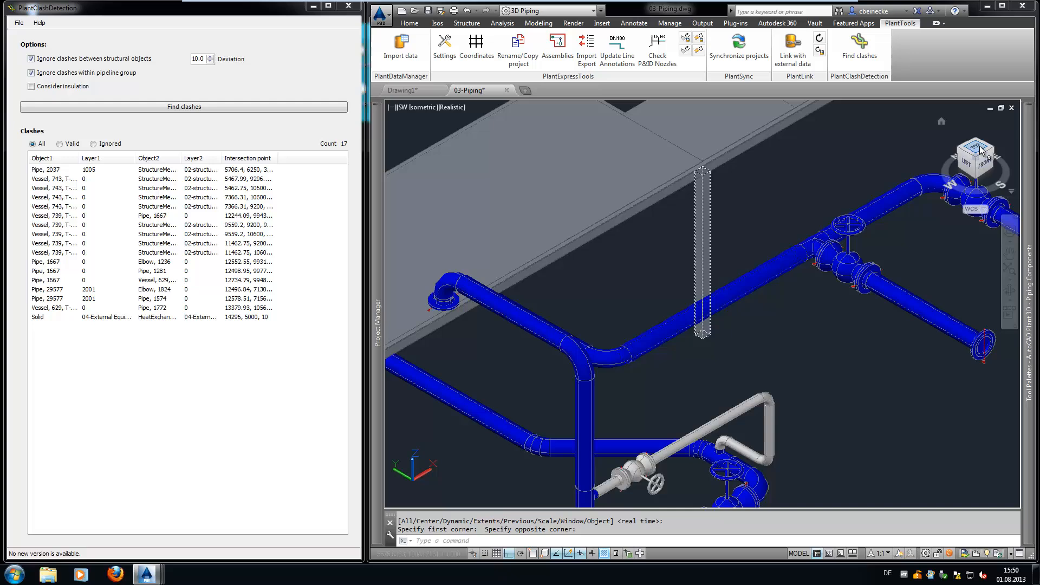
pyautogui.click(975, 157)
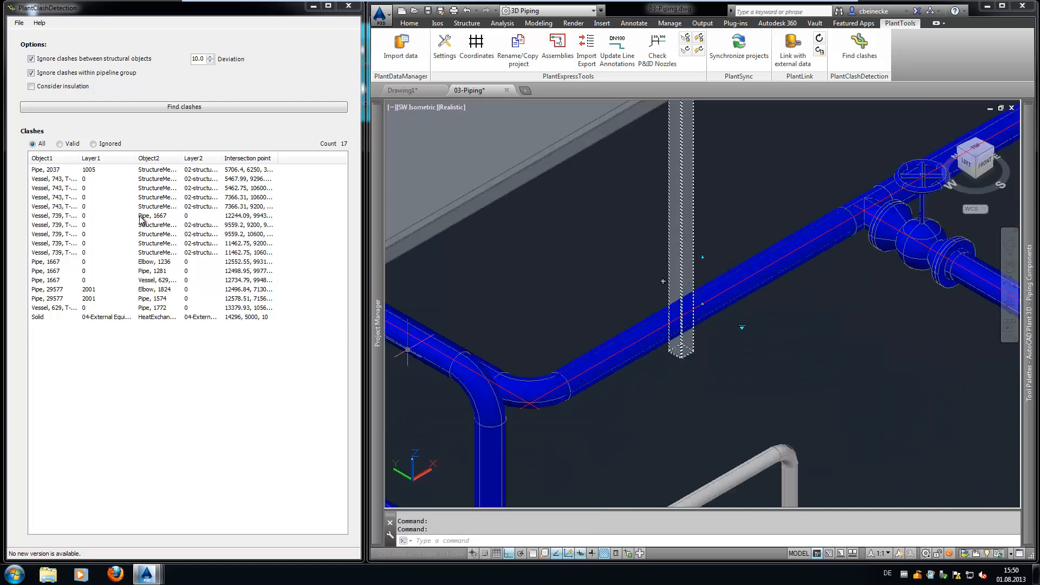
# Restore all hidden layers from a vessel clash row and rerun the clash search
pyautogui.rightClick(54, 207)
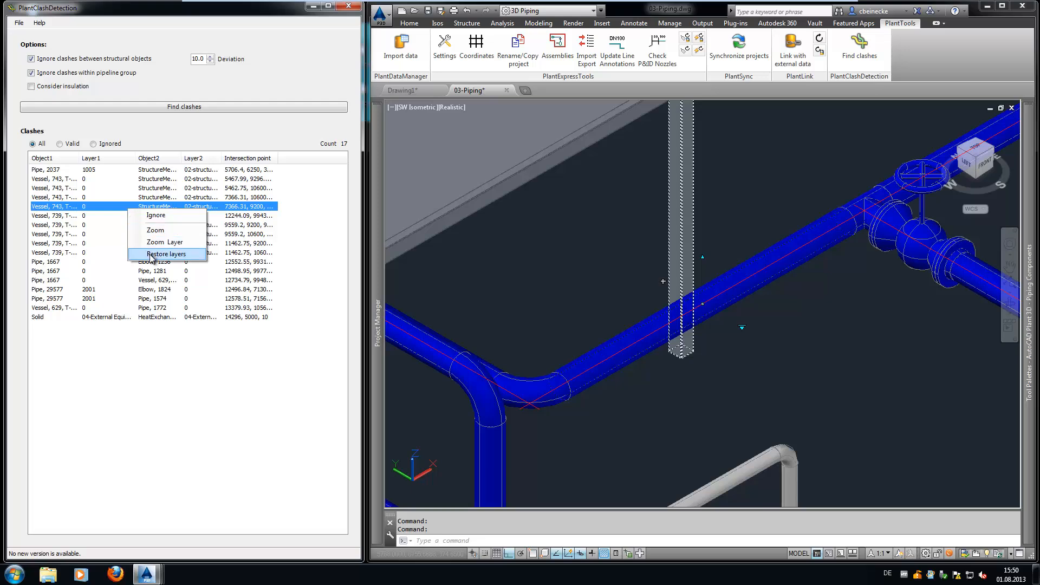
pyautogui.click(164, 254)
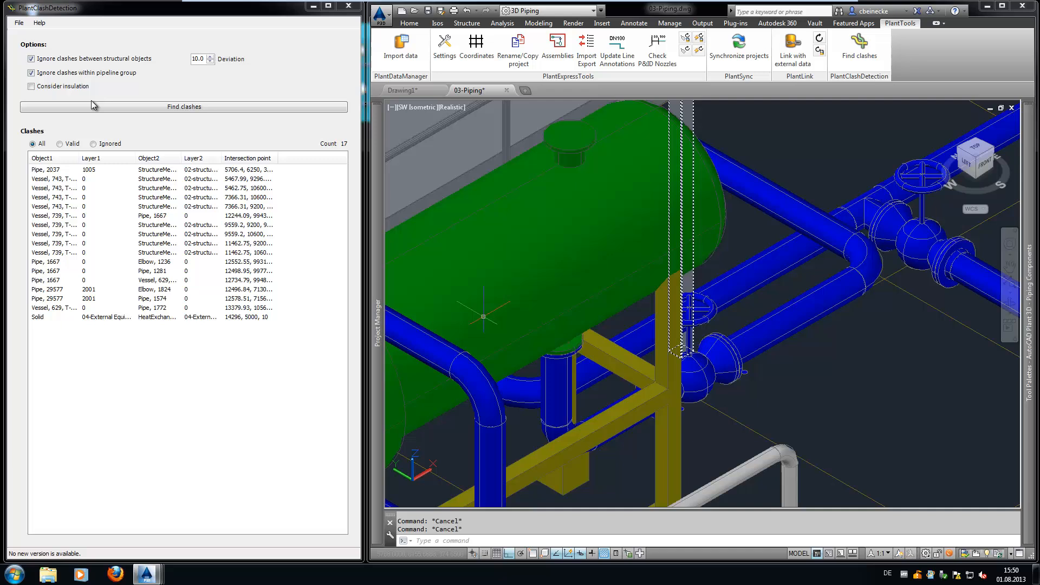
pyautogui.click(184, 106)
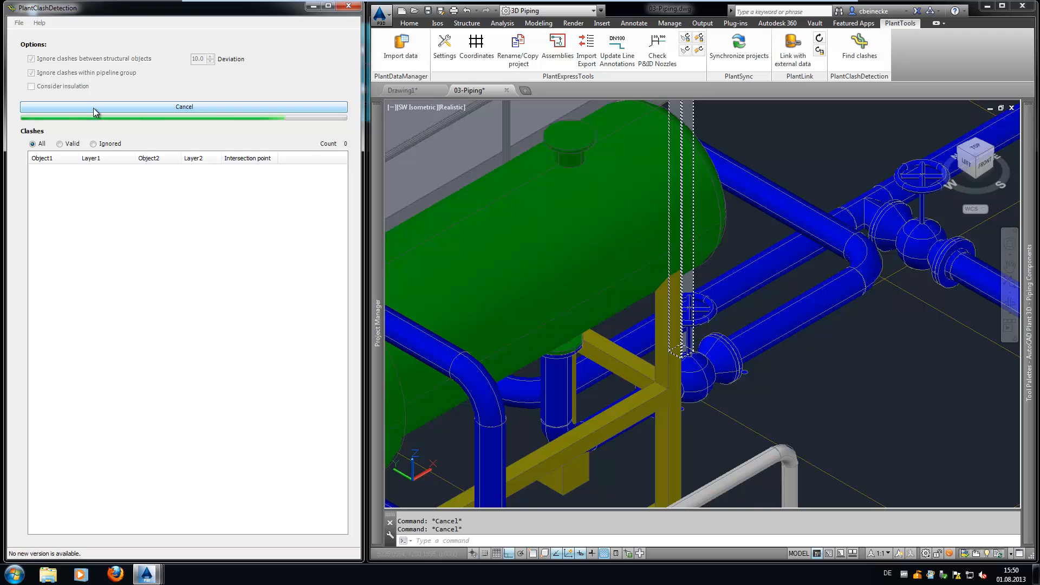
# Ignore the eight vessel-to-structure clashes, then filter the list by Ignored and Valid
pyautogui.click(183, 106)
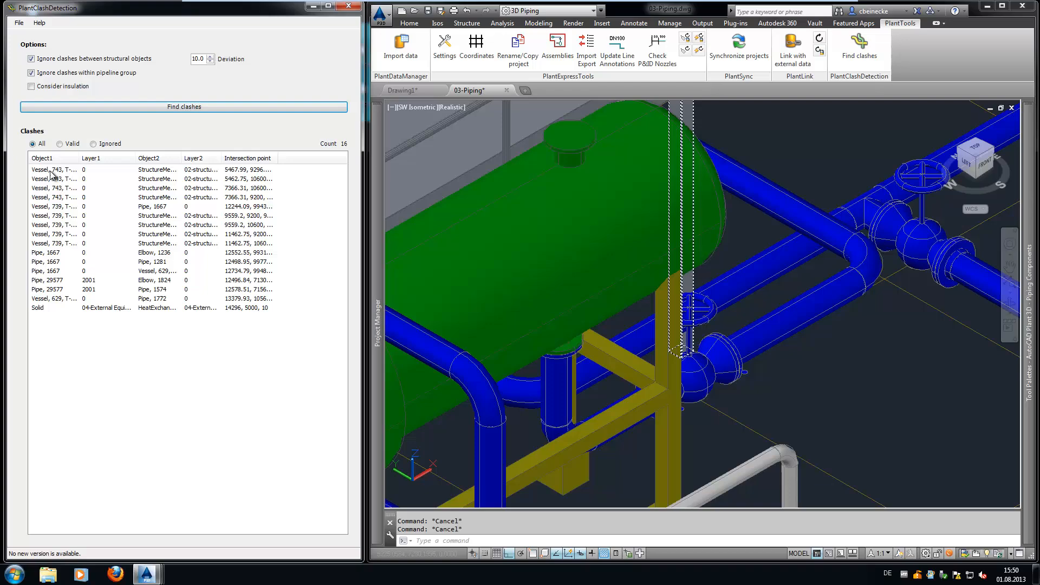
pyautogui.click(53, 169)
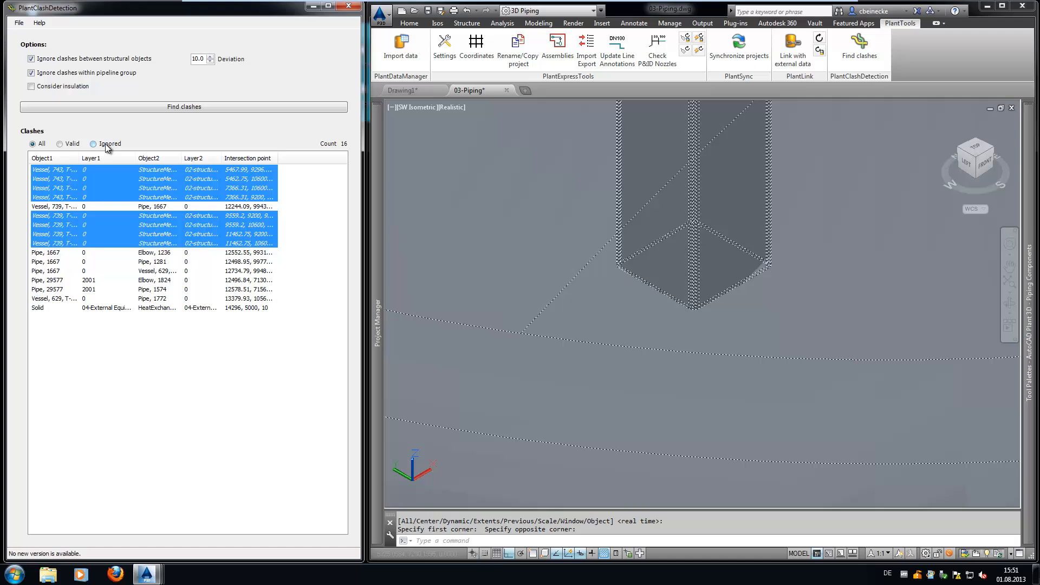
pyautogui.click(93, 143)
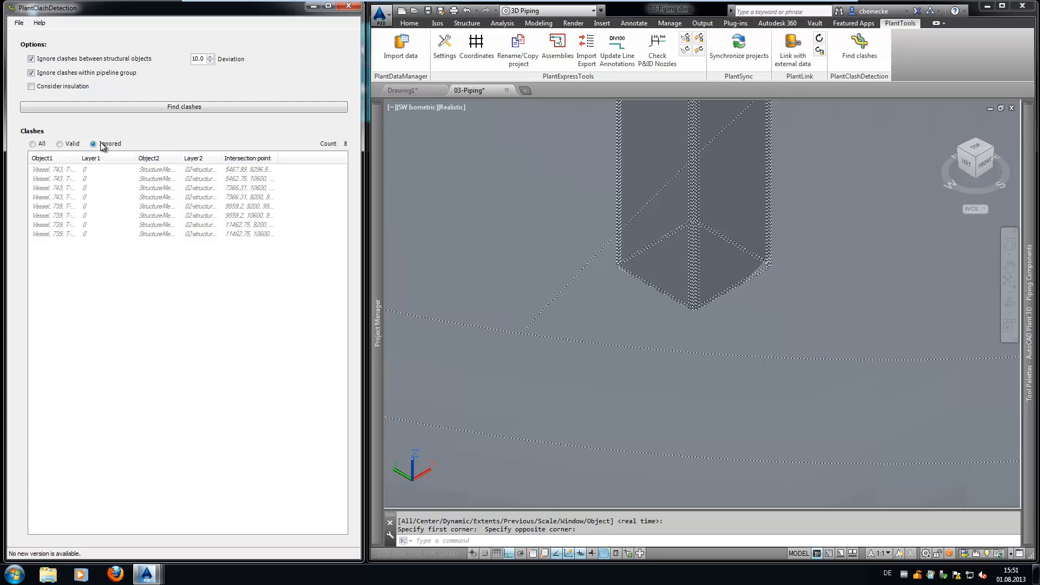
pyautogui.click(59, 143)
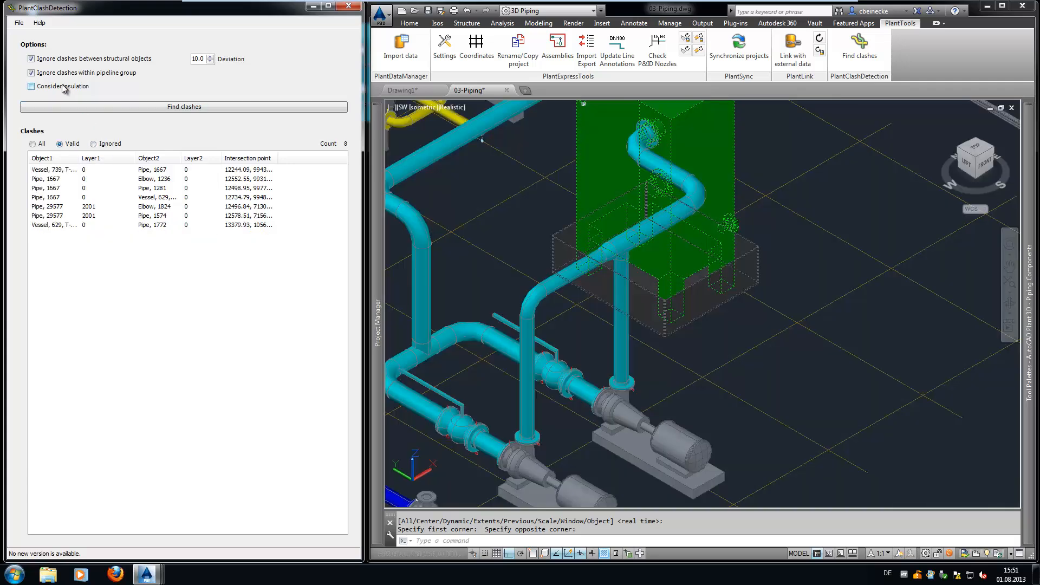
# Rerun the clash check considering insulation (12 clashes) and zoom to the Elbow 29466 clash
pyautogui.click(184, 106)
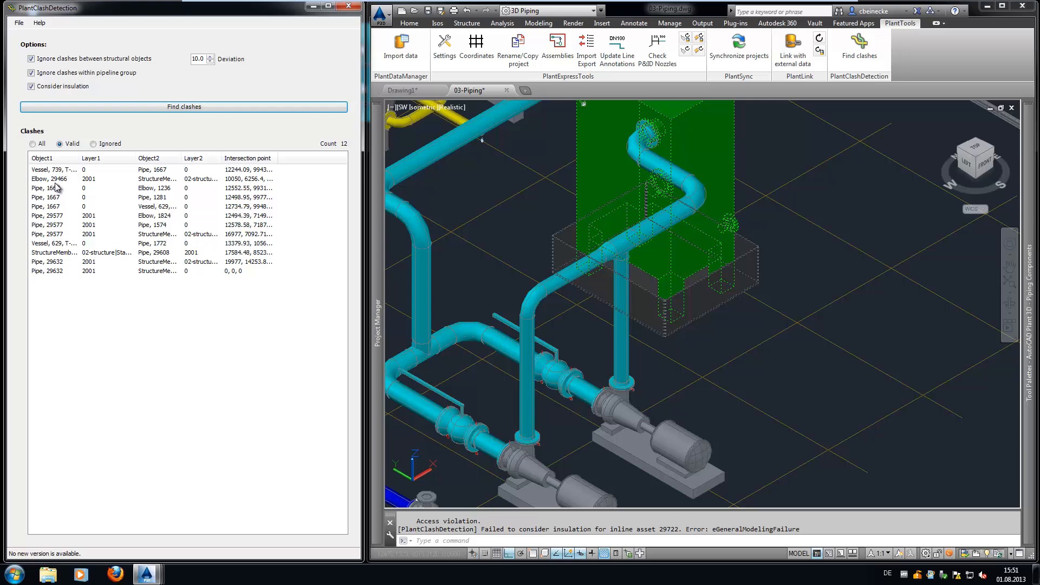
pyautogui.click(50, 178)
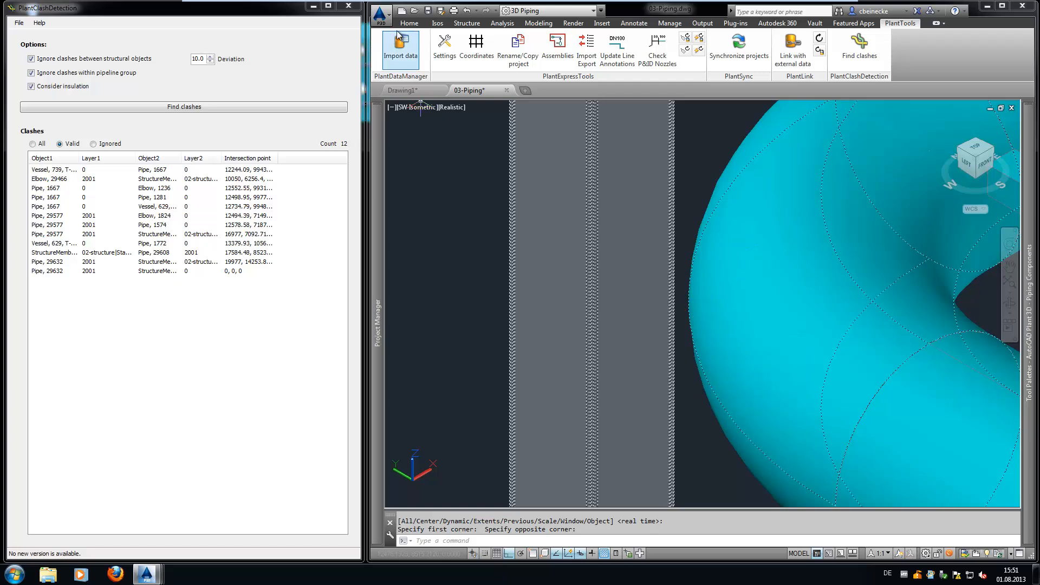
# Open the Home tab Visibility dropdown to show pipe insulation
pyautogui.click(409, 23)
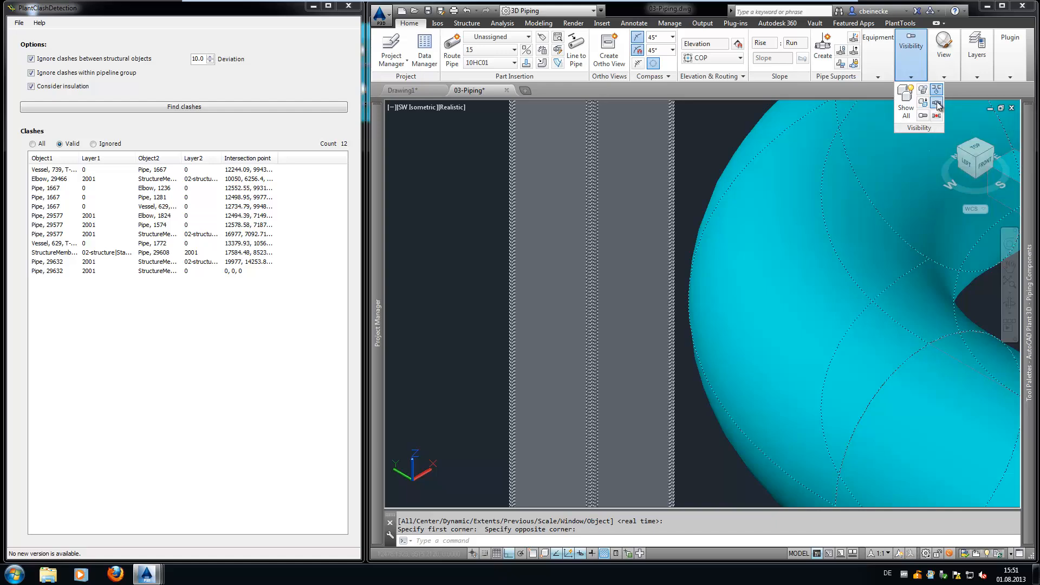
pyautogui.moveTo(712, 269)
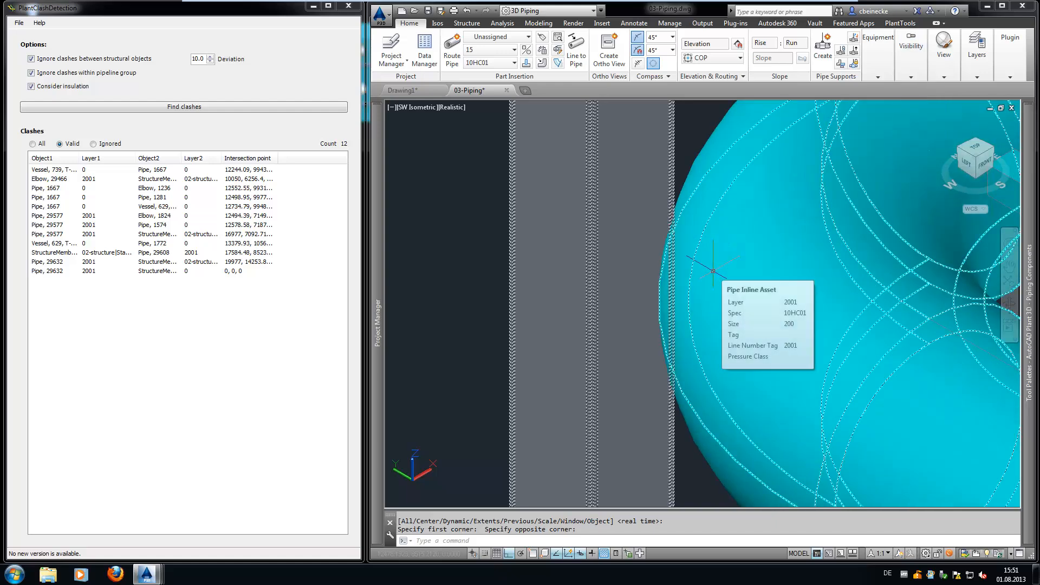